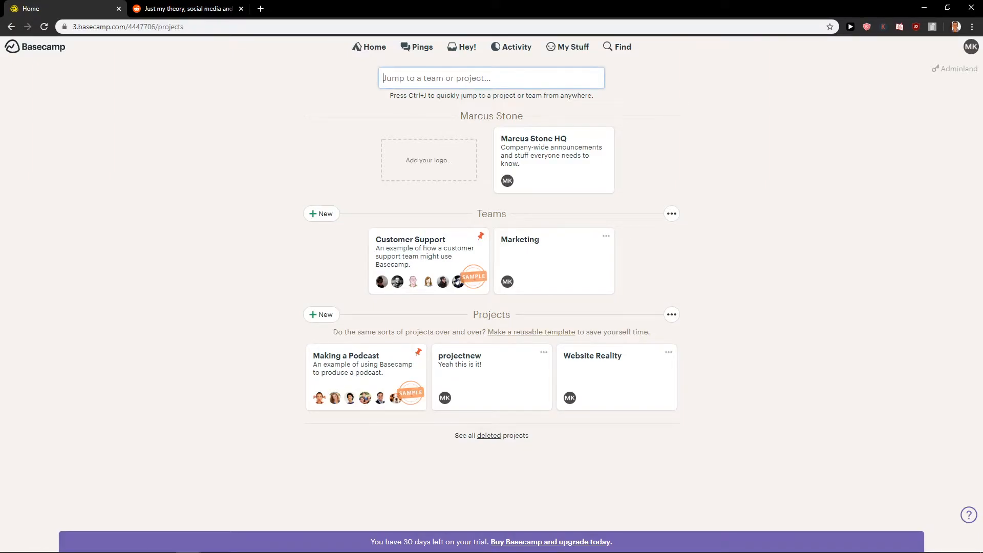
{"action": "mouse_move", "coordinate": [312, 241]}
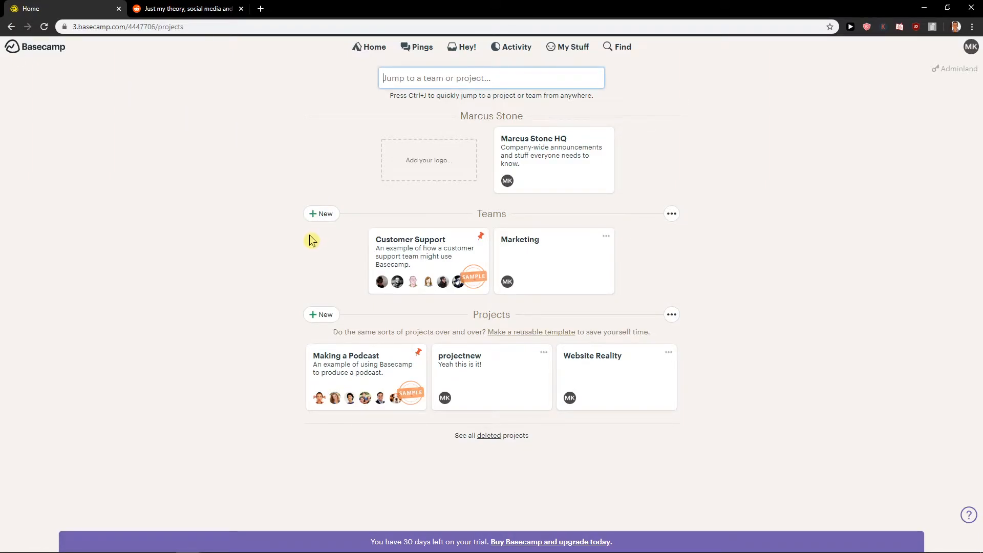
{"action": "mouse_move", "coordinate": [307, 240]}
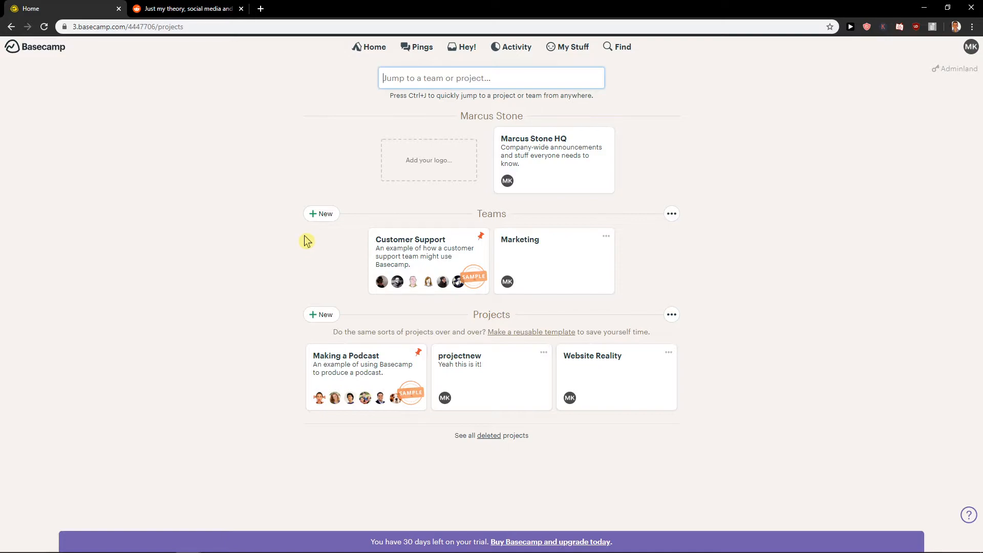
{"action": "mouse_move", "coordinate": [278, 236]}
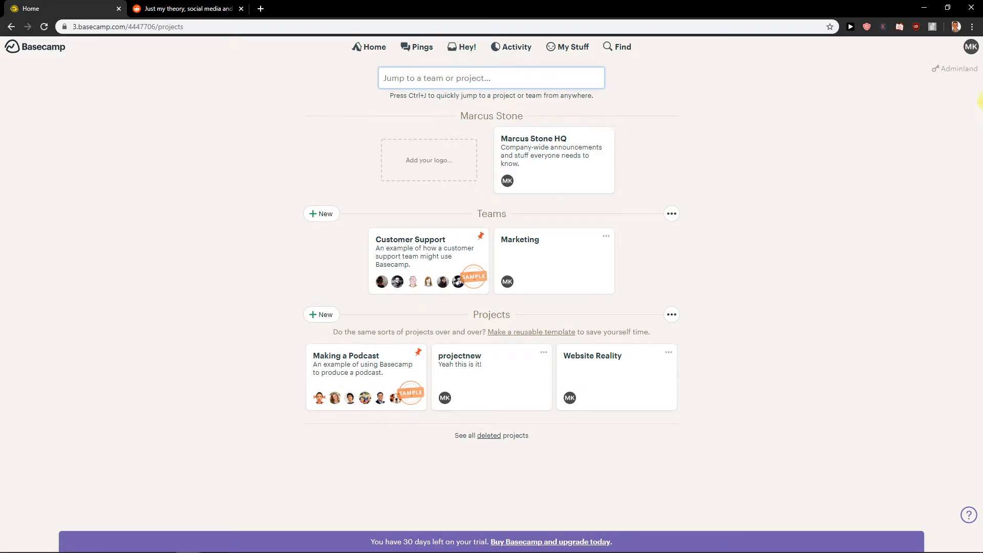
{"action": "mouse_move", "coordinate": [968, 44]}
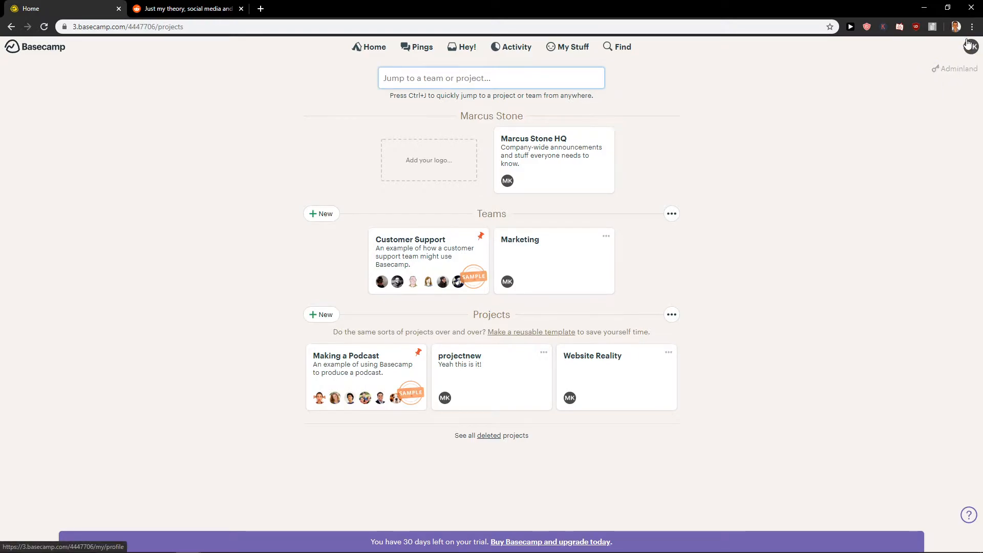
{"action": "mouse_move", "coordinate": [39, 51]}
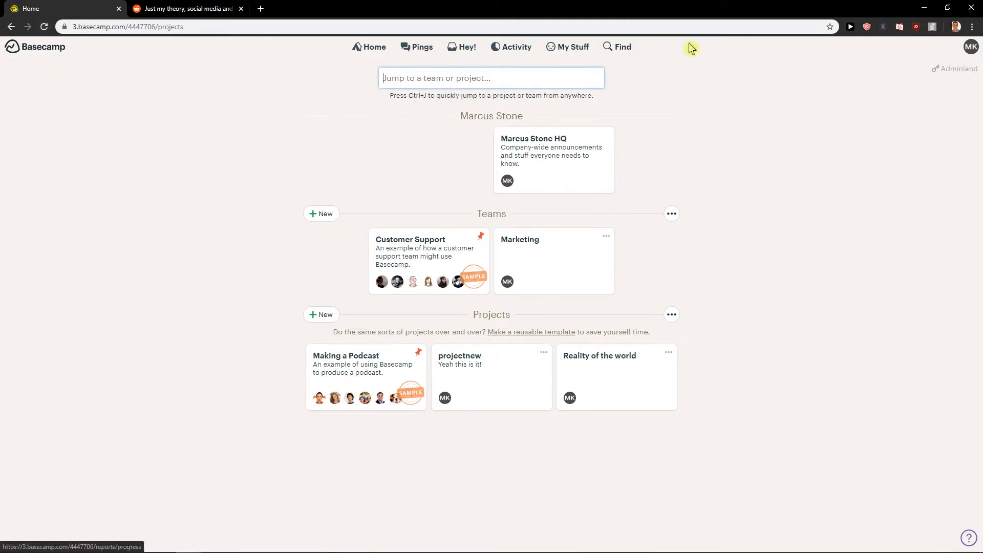
- Go to Adminland and scroll down to the Account Owners options
{"action": "left_click", "coordinate": [959, 68]}
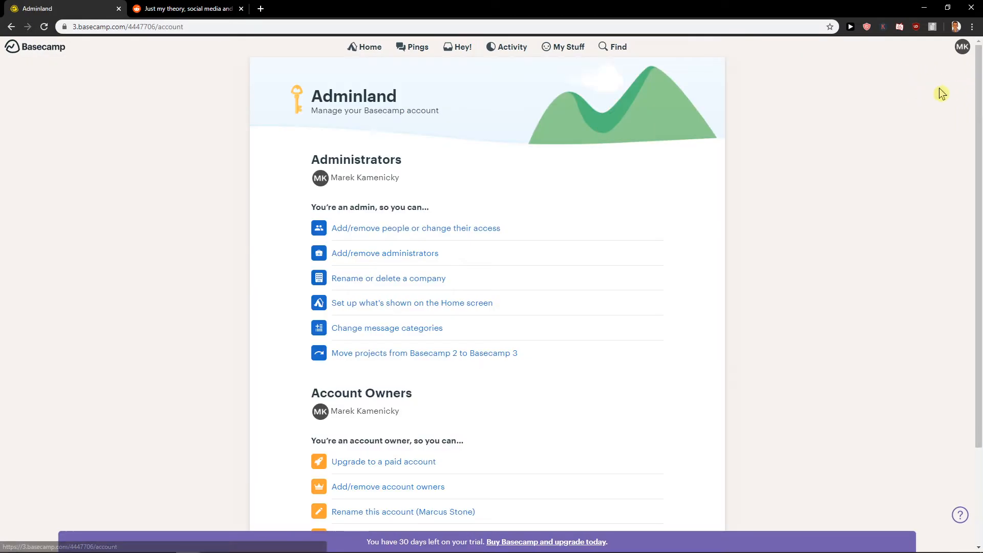
{"action": "scroll", "scroll_direction": "down", "scroll_amount": 3}
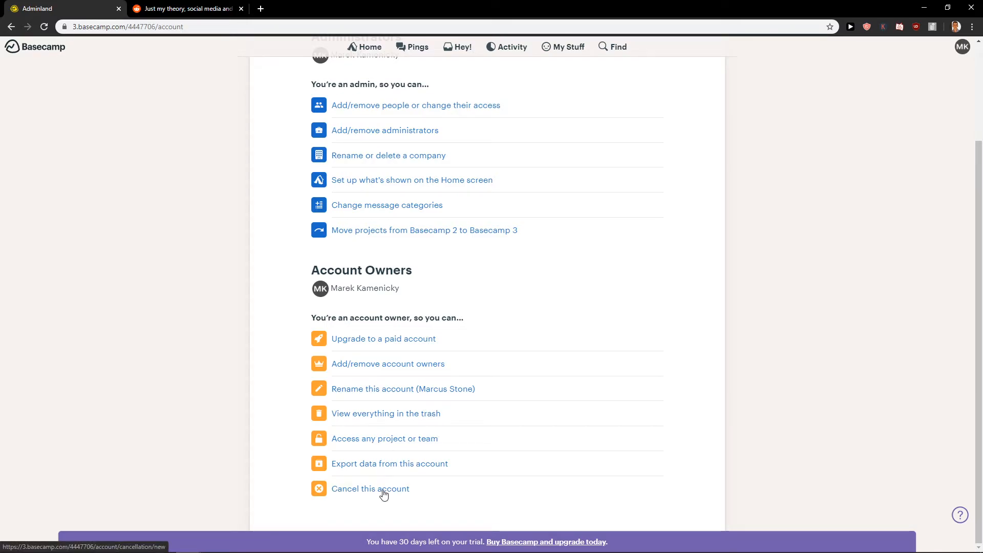
- Choose 'Cancel this account' to reach the cancellation confirmation page
{"action": "left_click", "coordinate": [370, 489]}
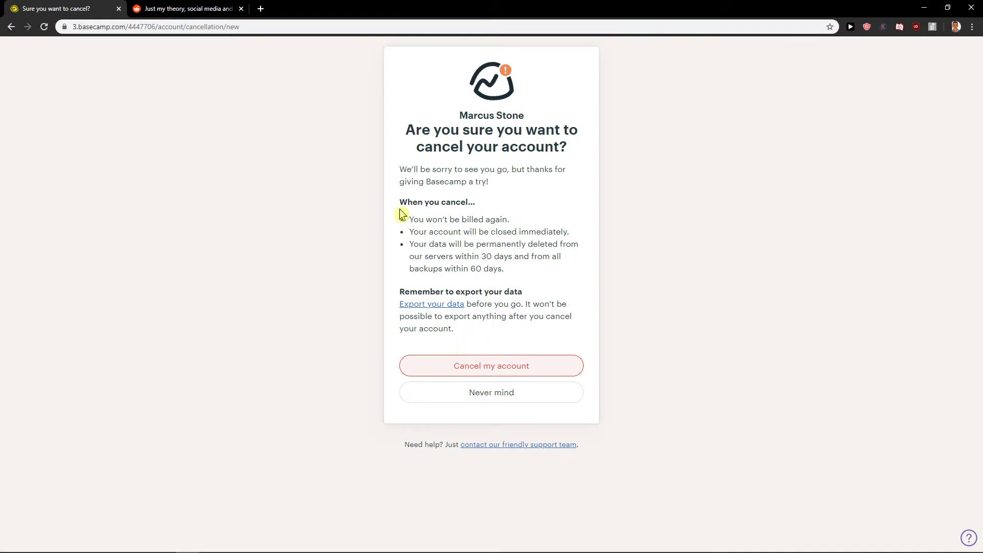
{"action": "left_click_drag", "start_coordinate": [407, 201], "coordinate": [467, 219]}
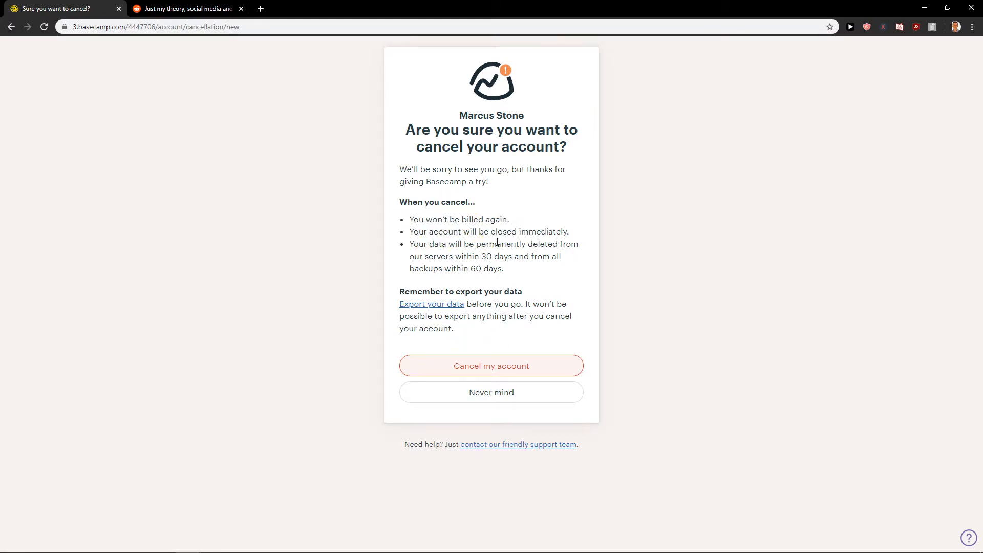
{"action": "mouse_move", "coordinate": [479, 284]}
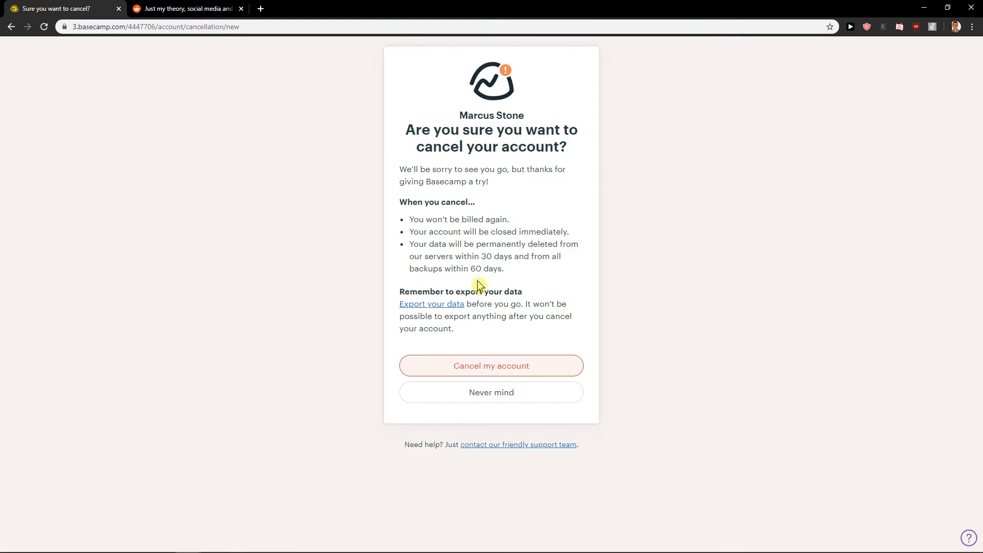
{"action": "mouse_move", "coordinate": [537, 276]}
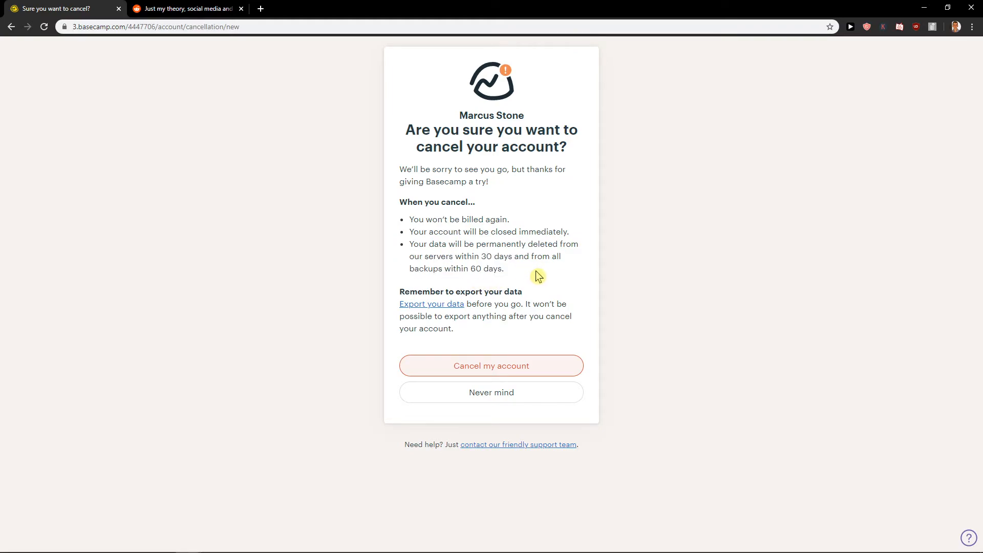